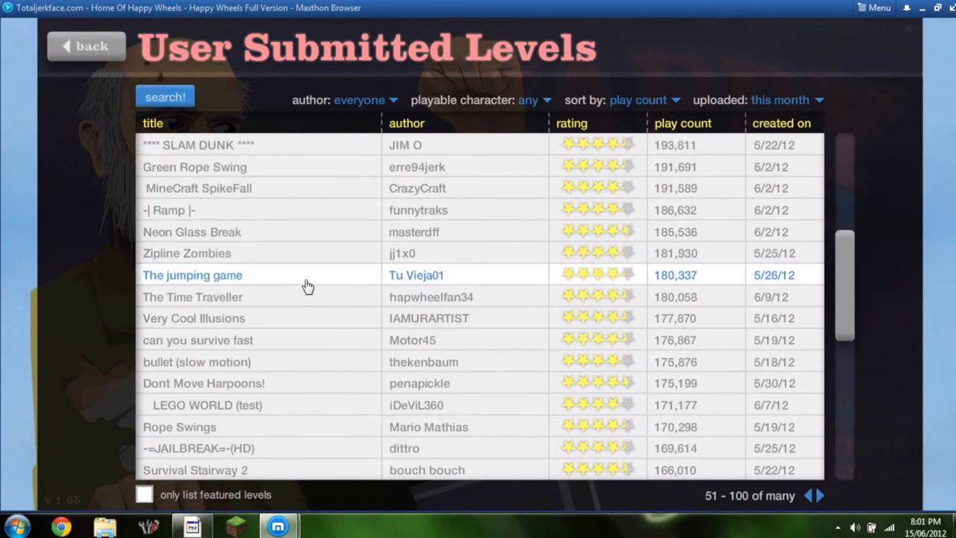
# Scroll the 51–100 page of this month's most-played levels down to Human Run!
pyautogui.scroll(-3)
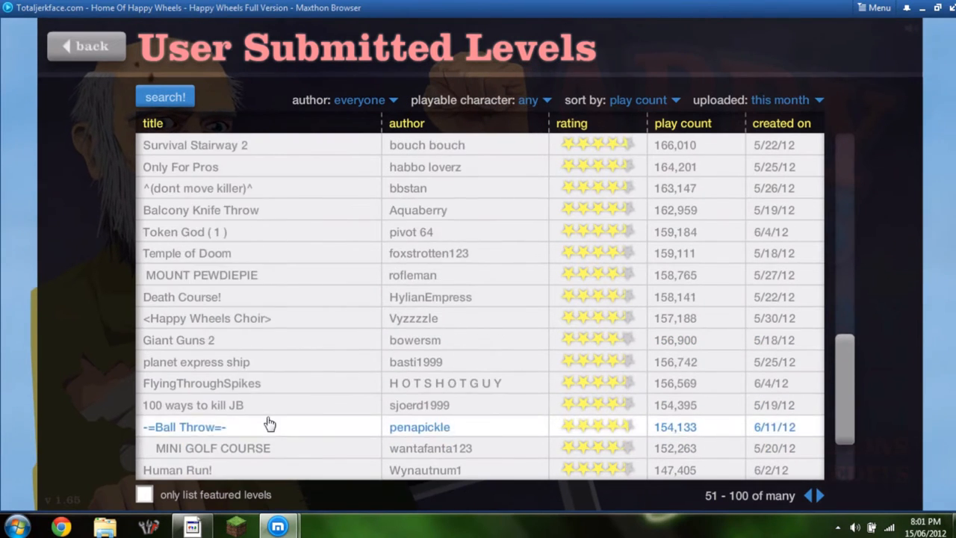
# Sort this month's user levels by rating, returning to page 1–50 with Jetboy 2 first.
pyautogui.click(650, 100)
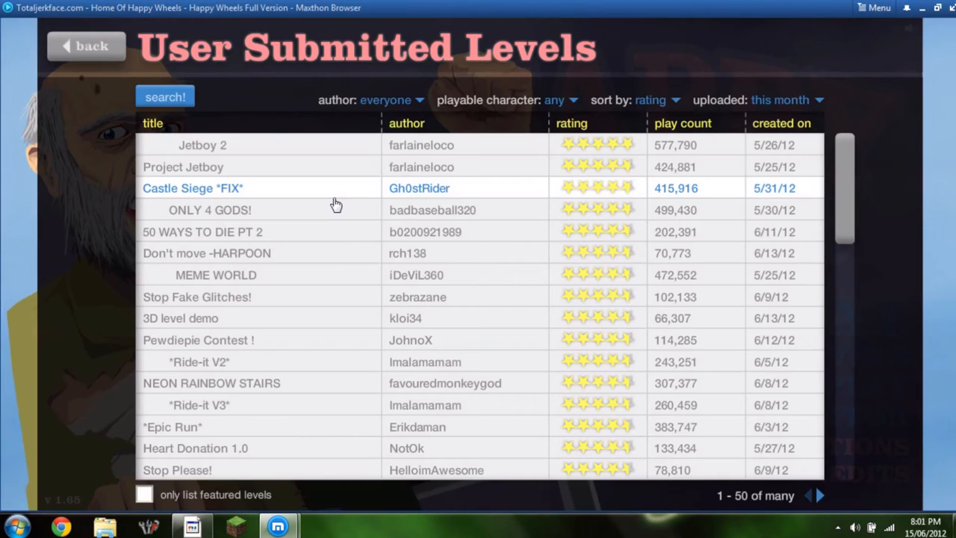